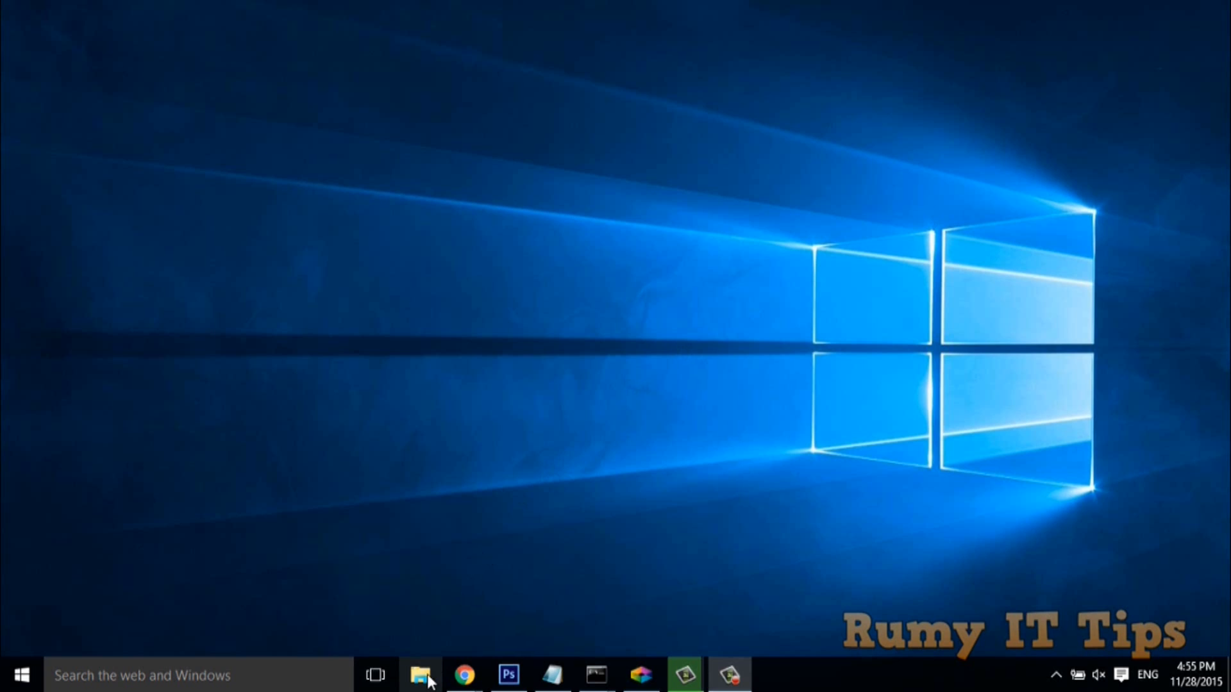
Step: Open This PC to view the Dropbox and Foxit Reader network locations
left_click(422, 676)
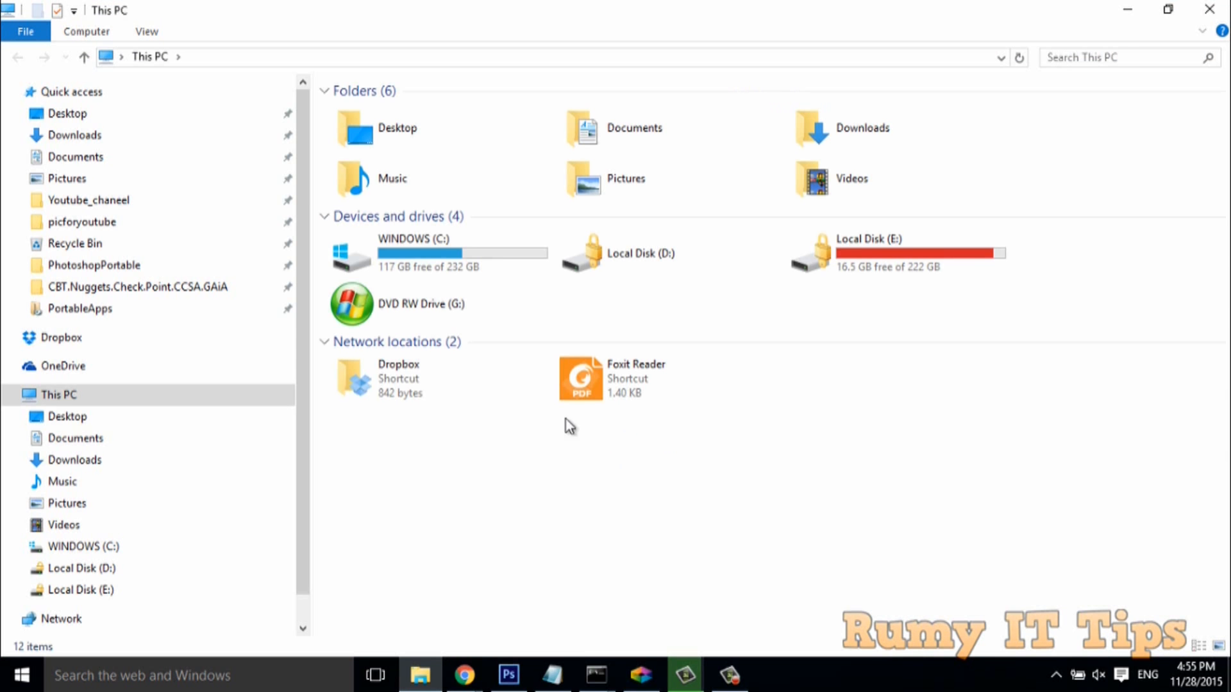
mouse_move(688, 379)
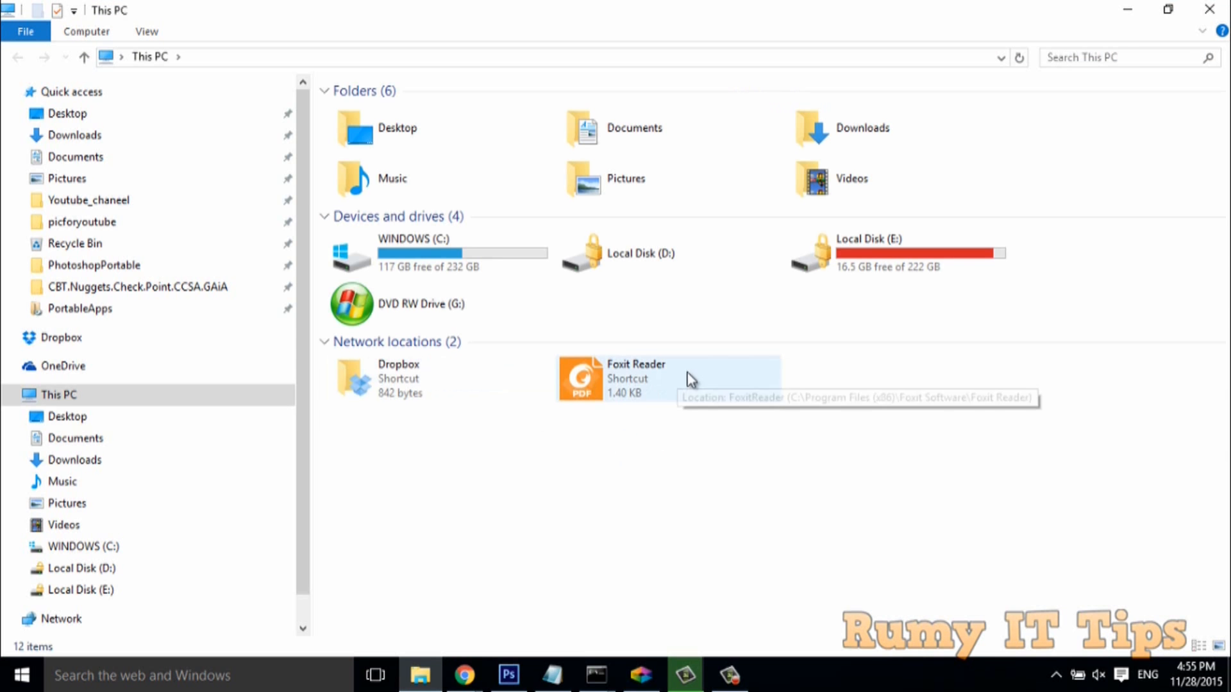
mouse_move(591, 399)
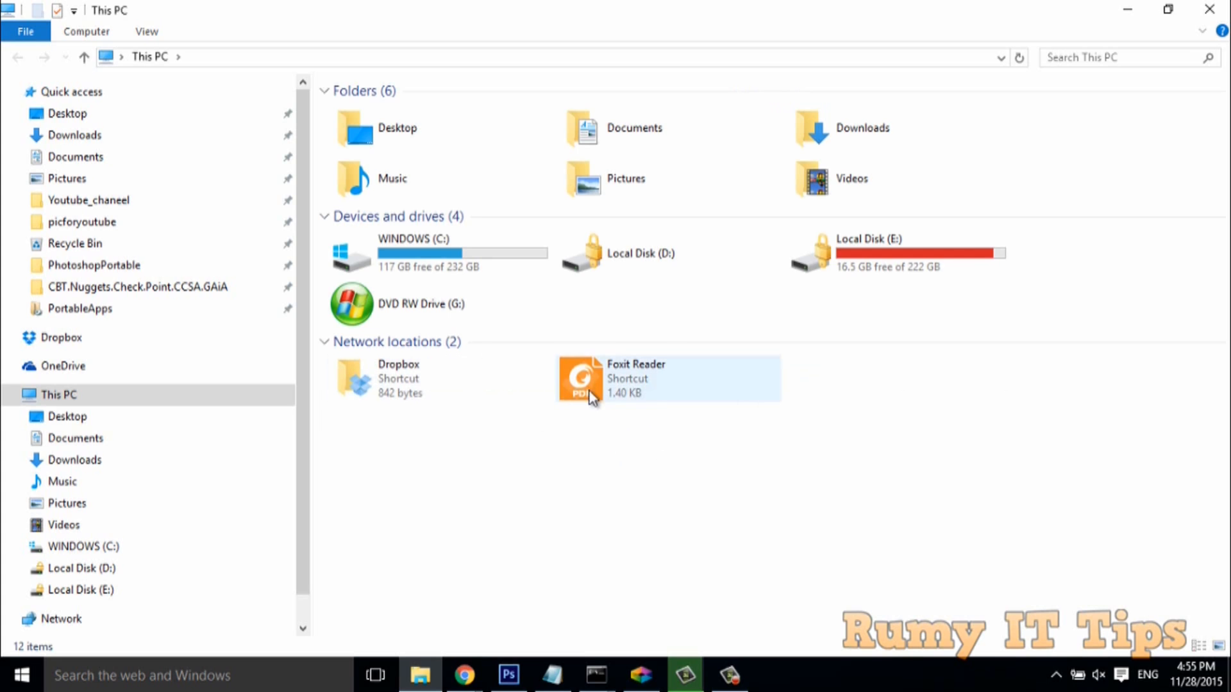
left_click(568, 435)
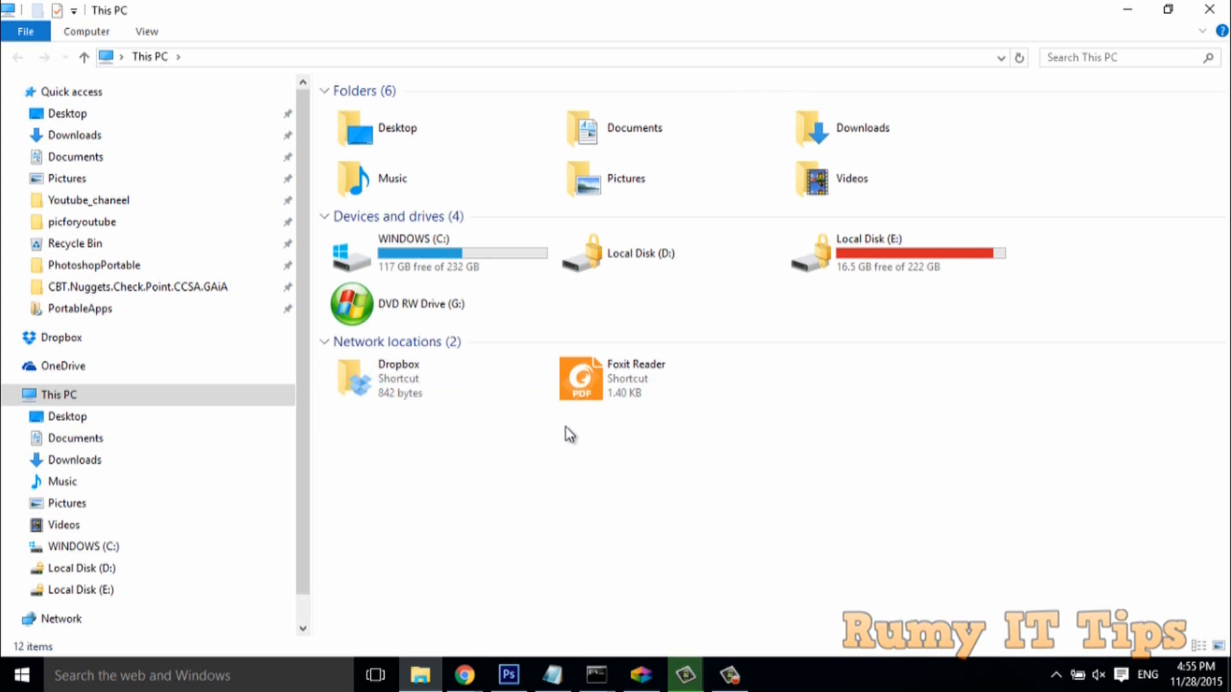
mouse_move(866, 472)
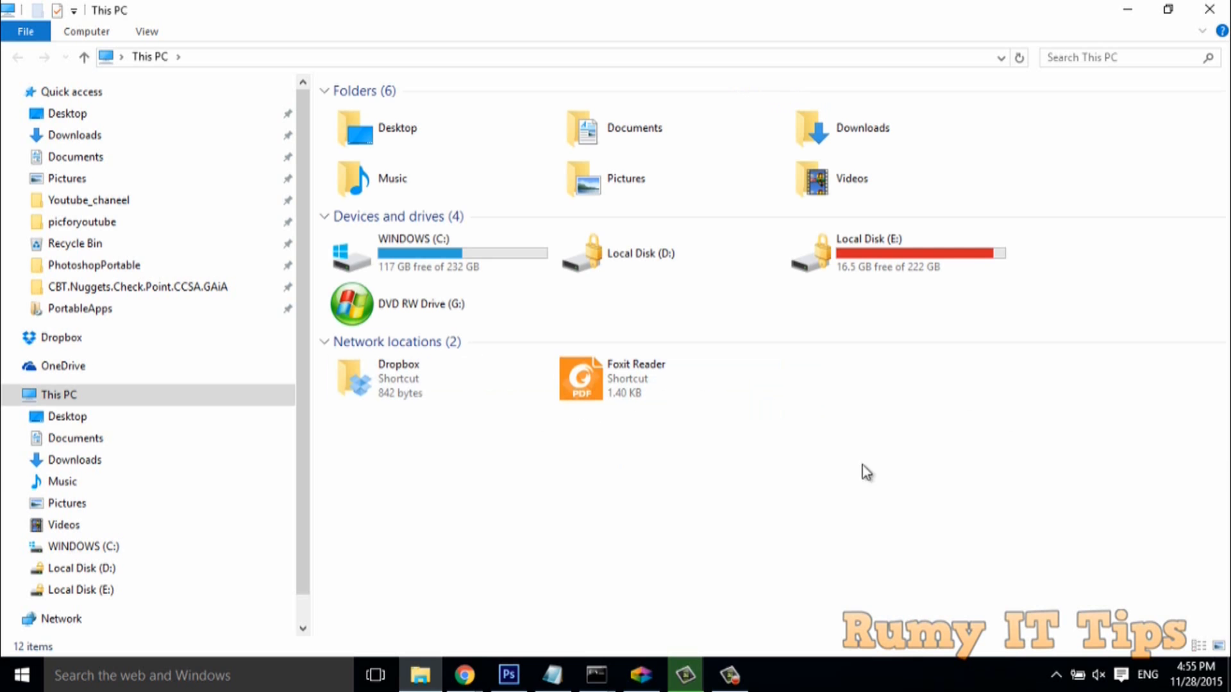
mouse_move(458, 445)
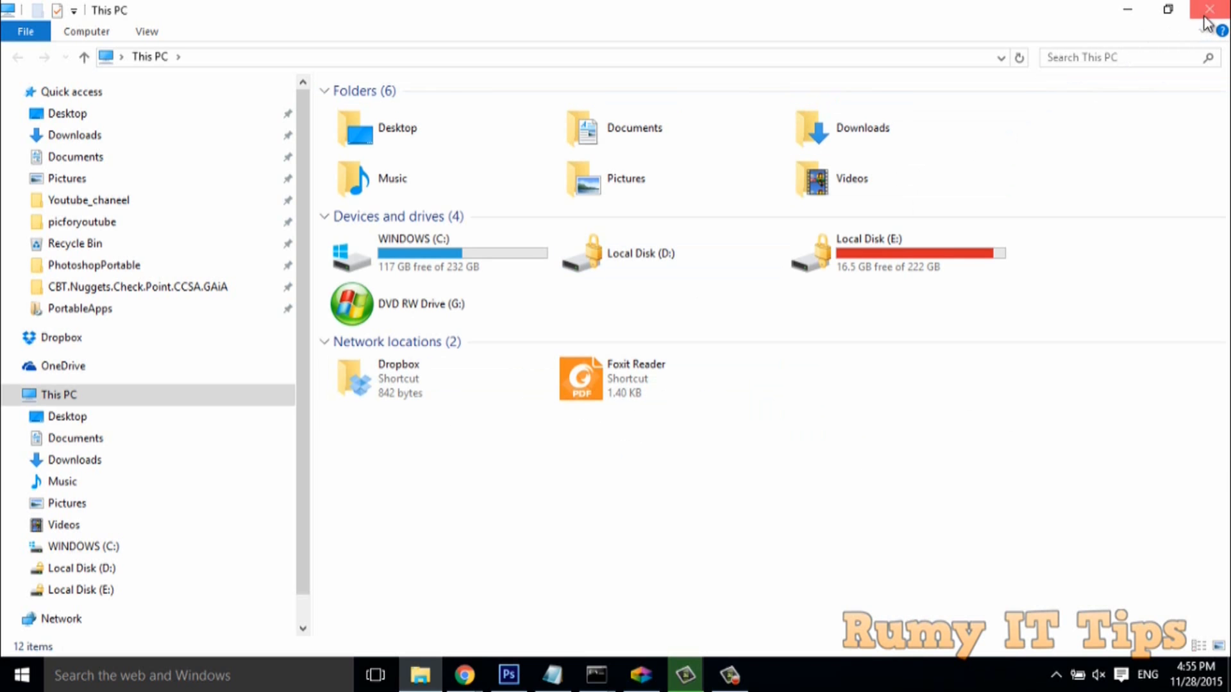
Step: Close the This PC window and open the %appdata% Roaming folder
left_click(1213, 9)
type("%appdata%")
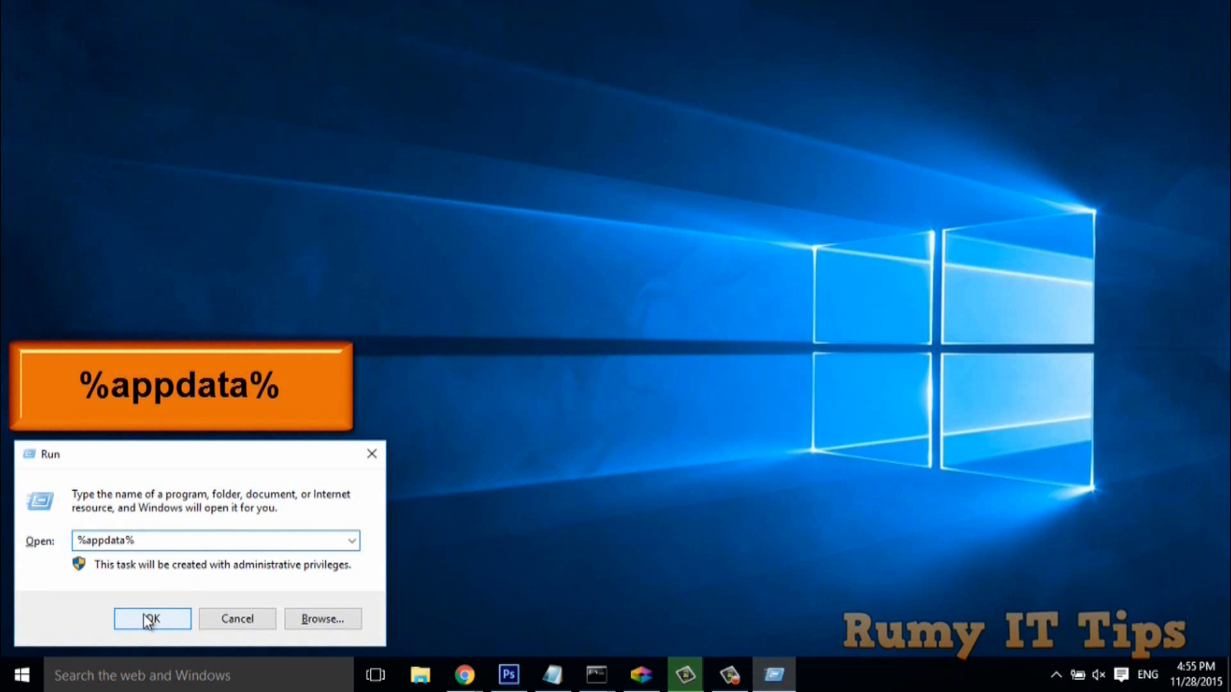
left_click(151, 618)
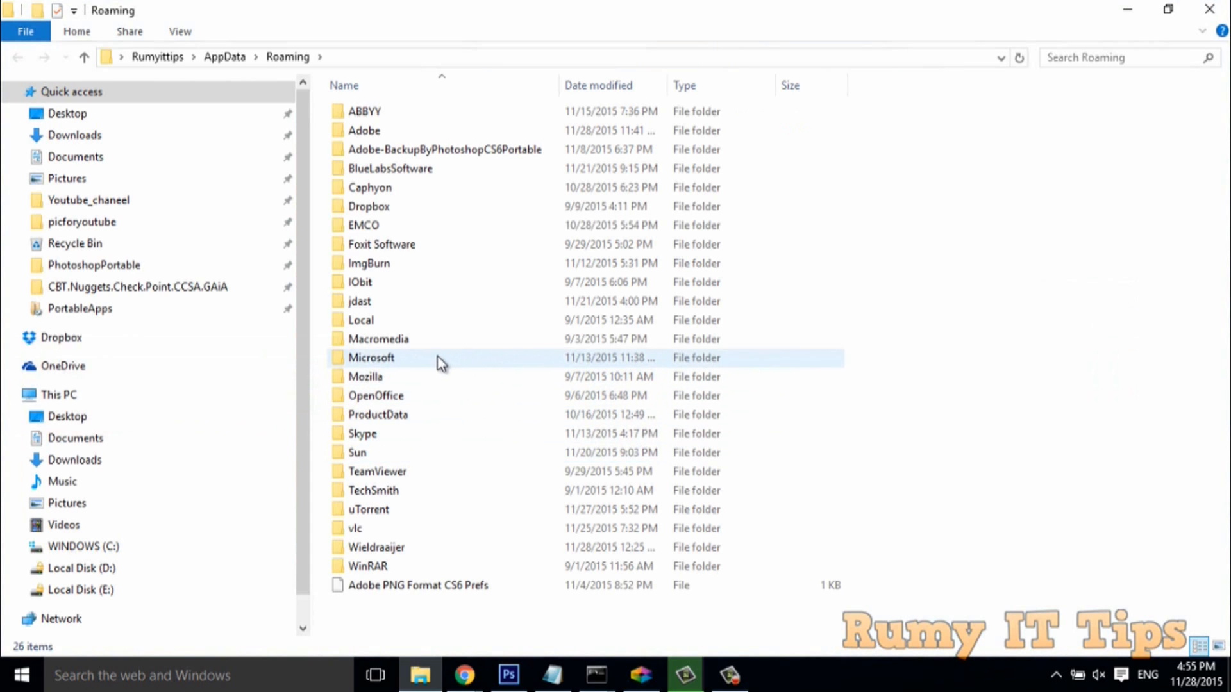
mouse_move(370, 358)
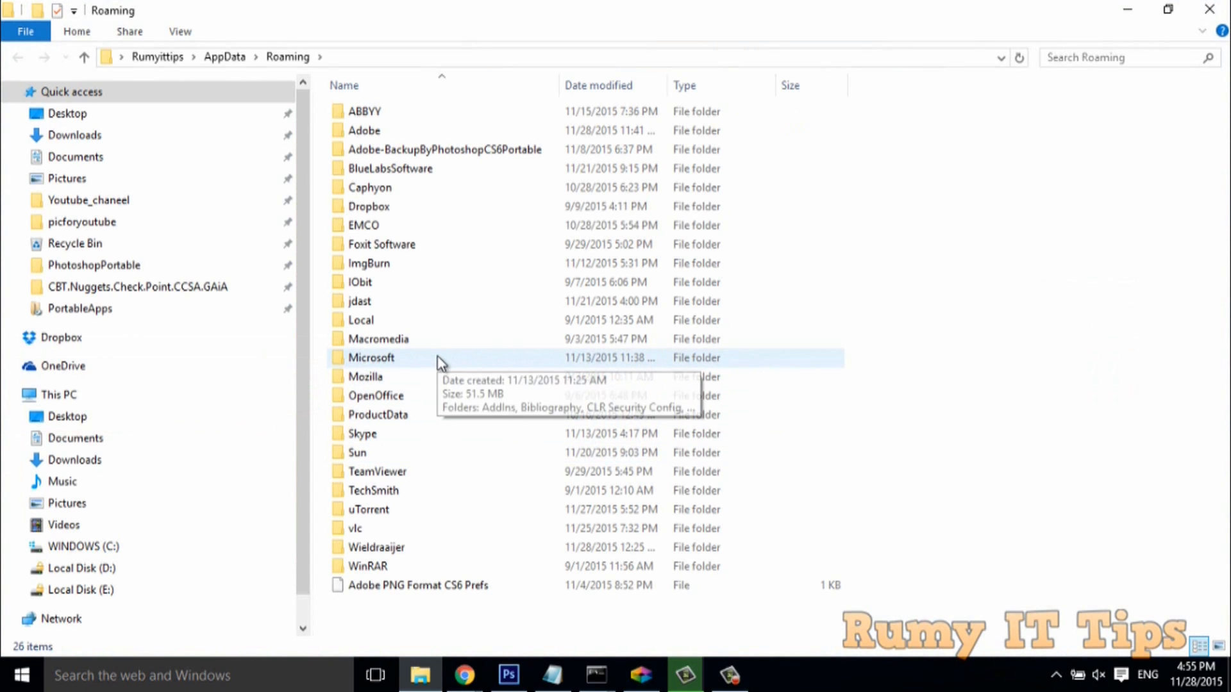
Step: Navigate through Microsoft > Windows into Network Shortcuts and show it as large icons
double_click(371, 358)
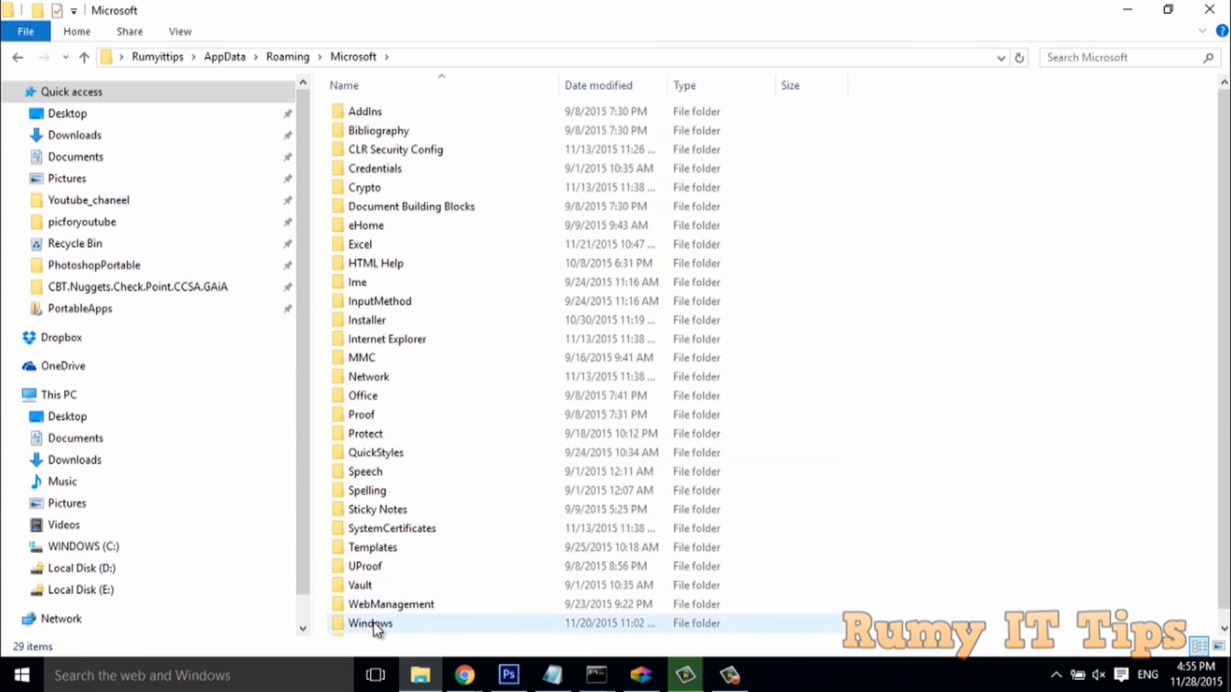
left_click(369, 623)
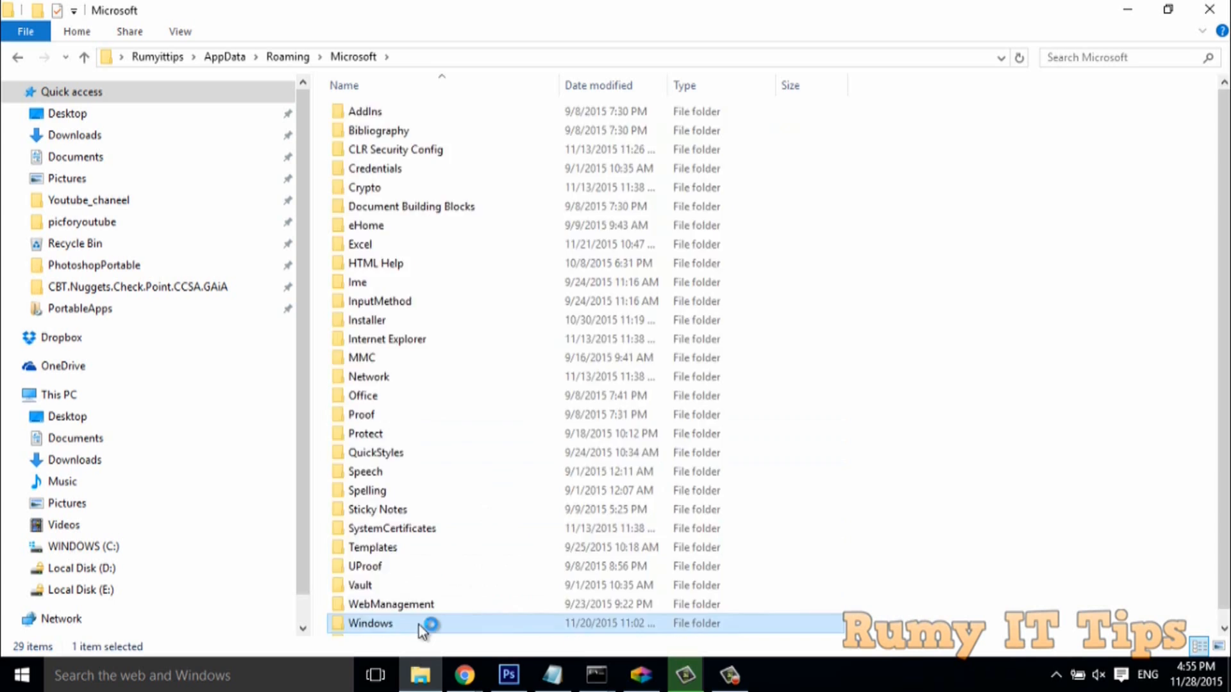
double_click(370, 623)
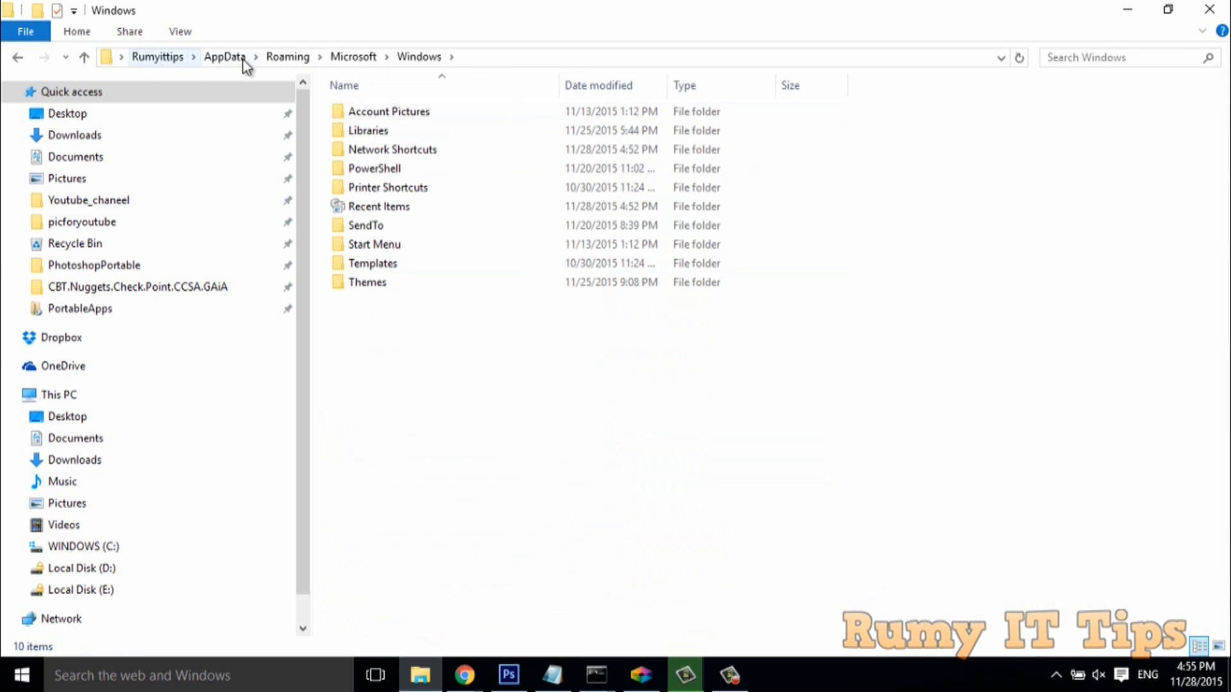
mouse_move(420, 56)
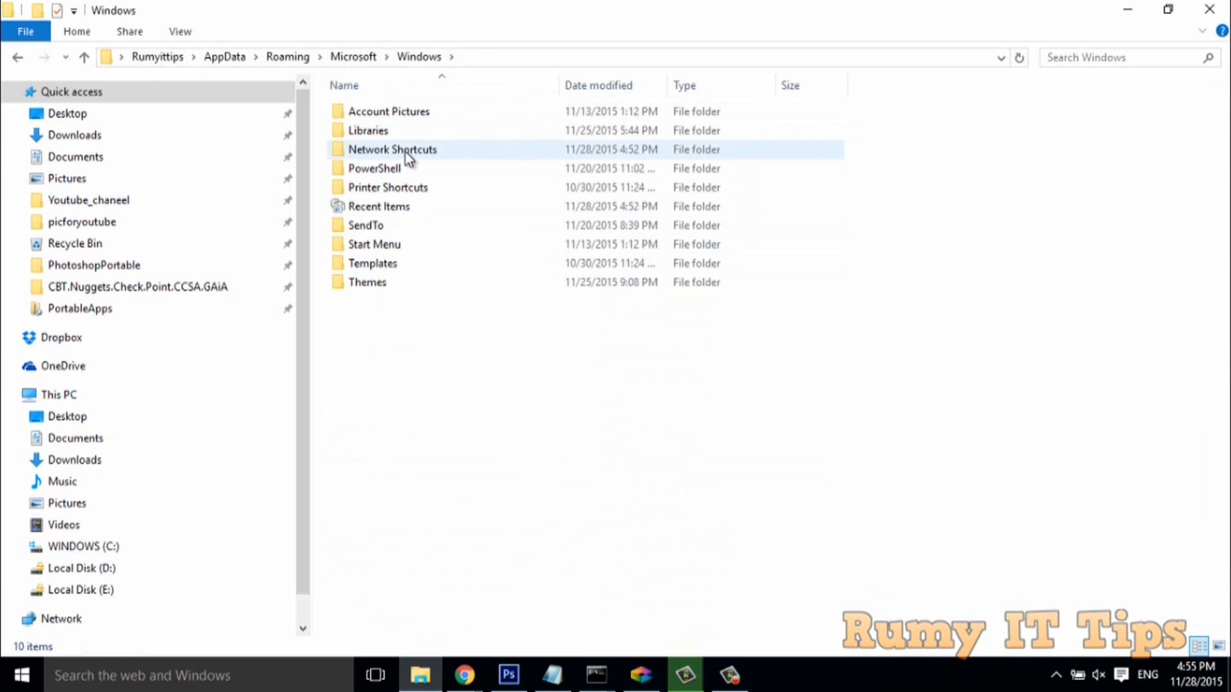
double_click(392, 149)
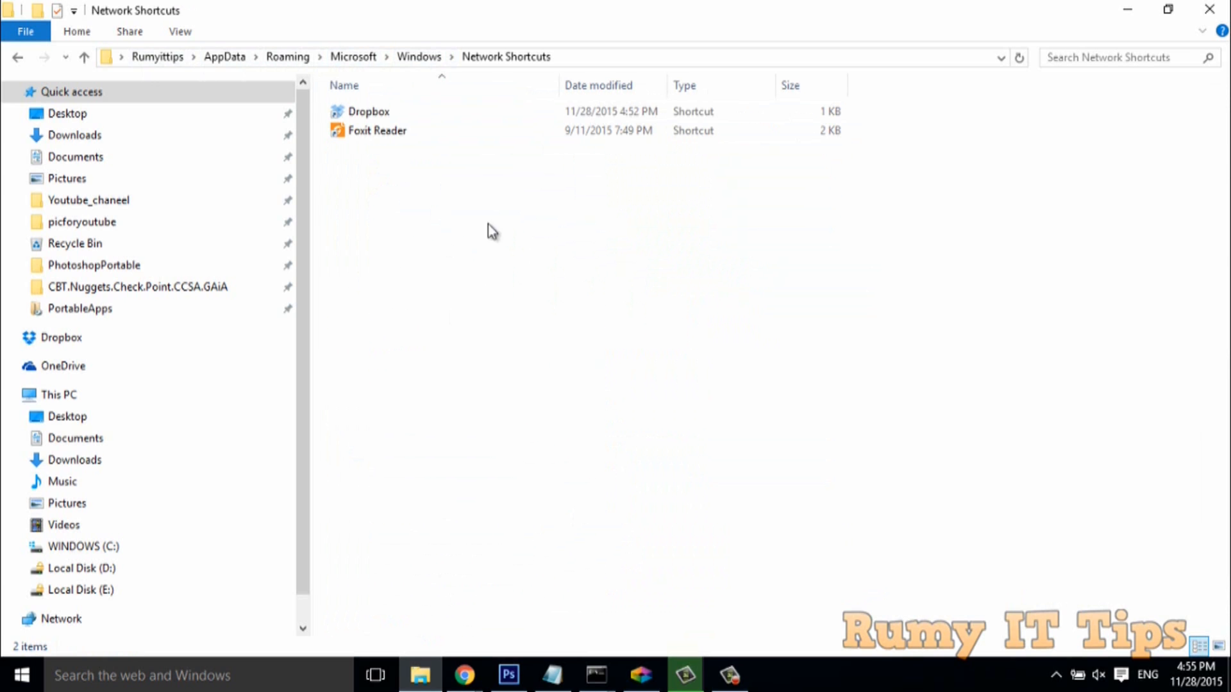
left_click(550, 58)
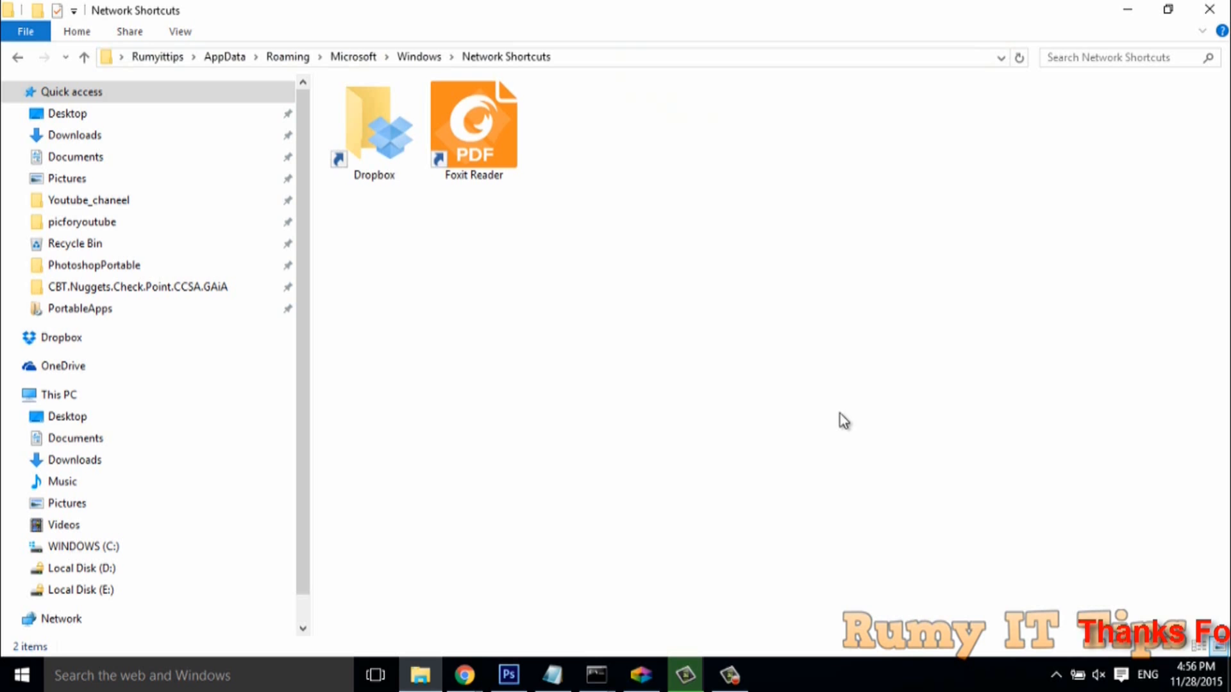
mouse_move(482, 305)
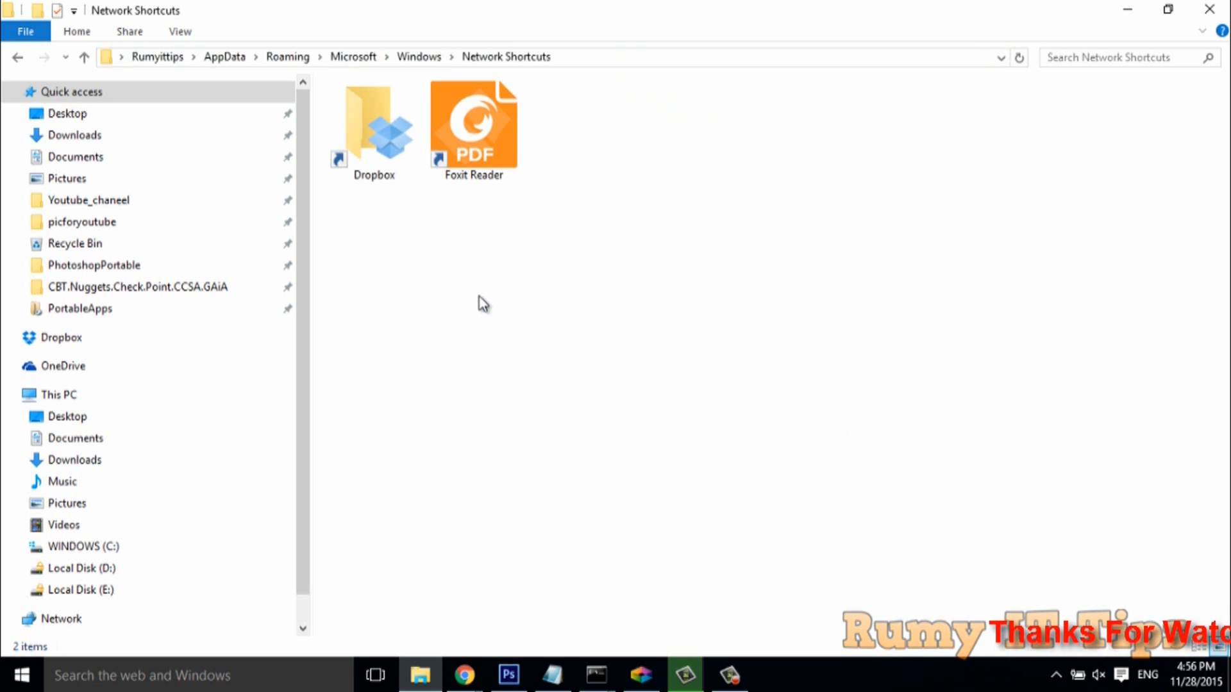
right_click(482, 305)
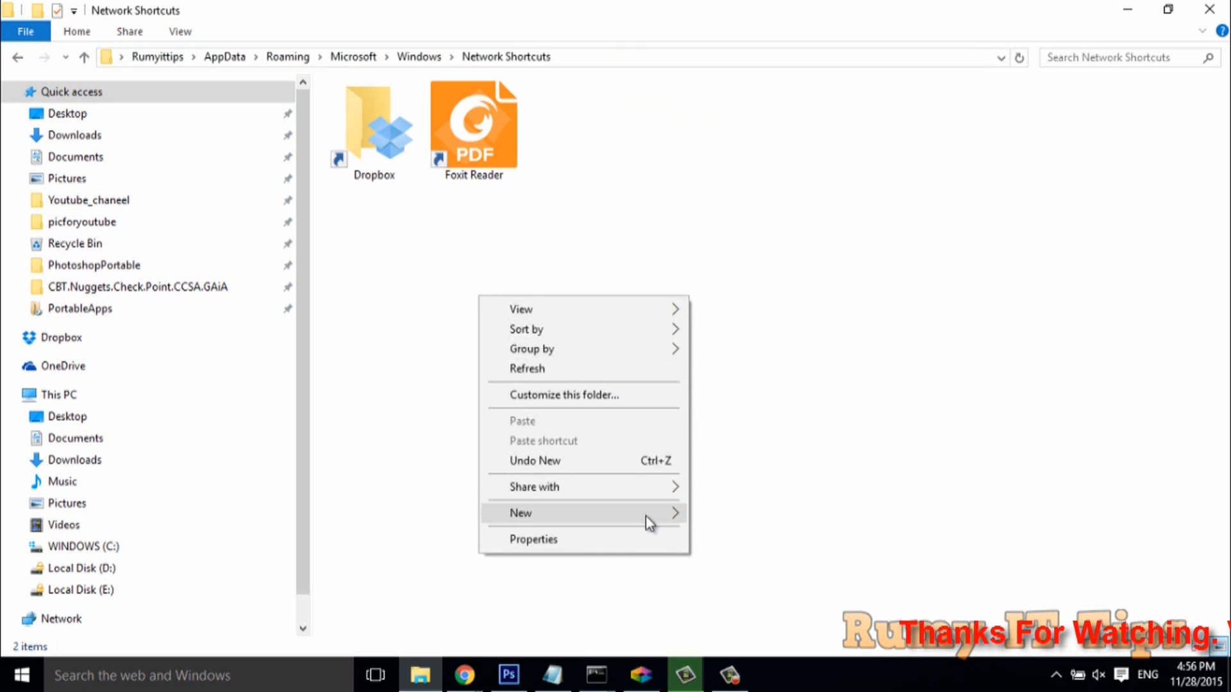
Step: Create a new shortcut targeting ABBYY FineReader 12 via New > Shortcut and Browse
left_click(521, 513)
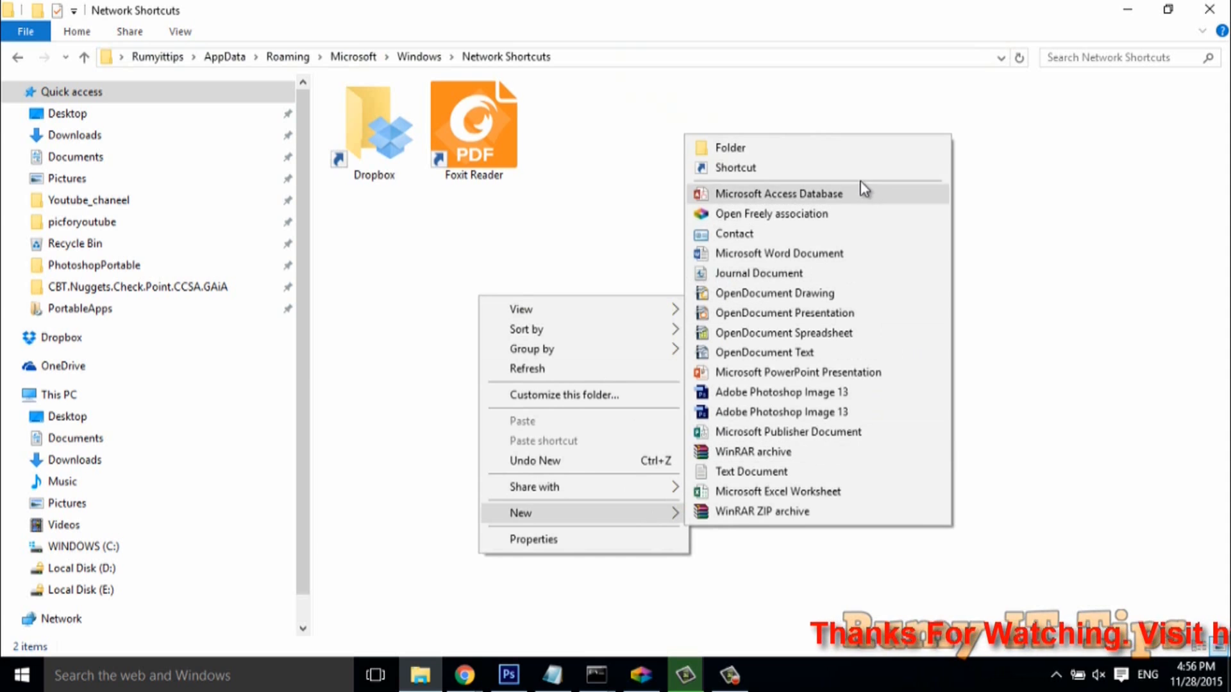
left_click(858, 181)
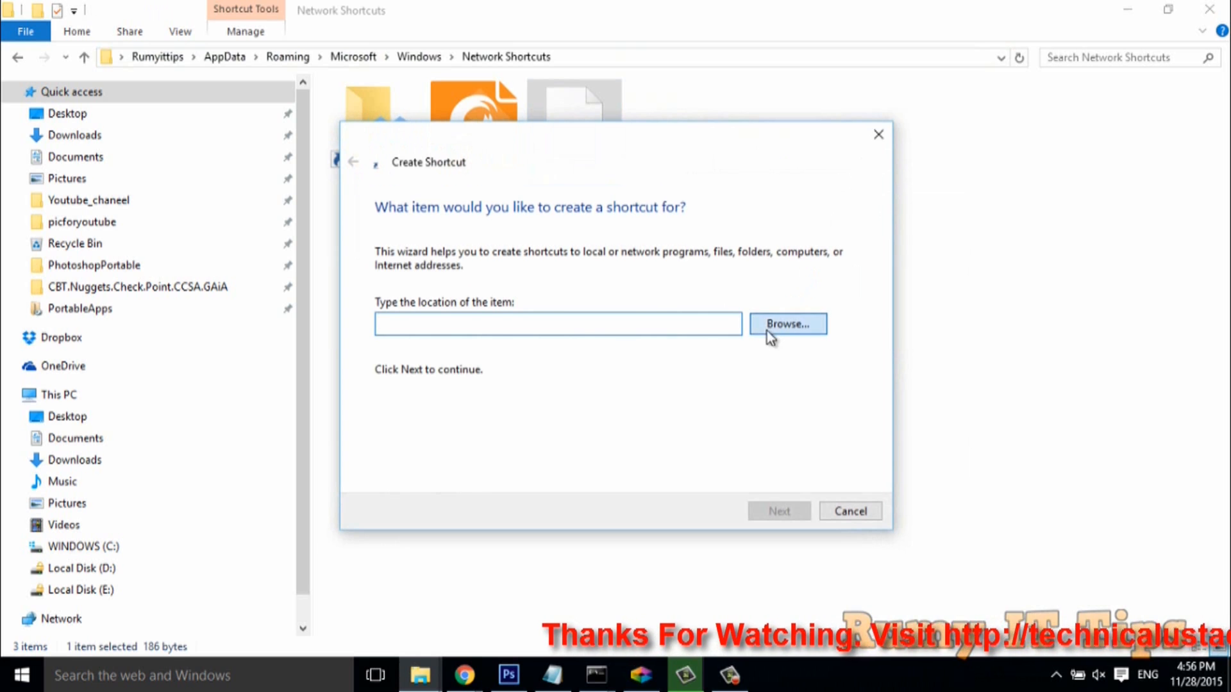
left_click(787, 323)
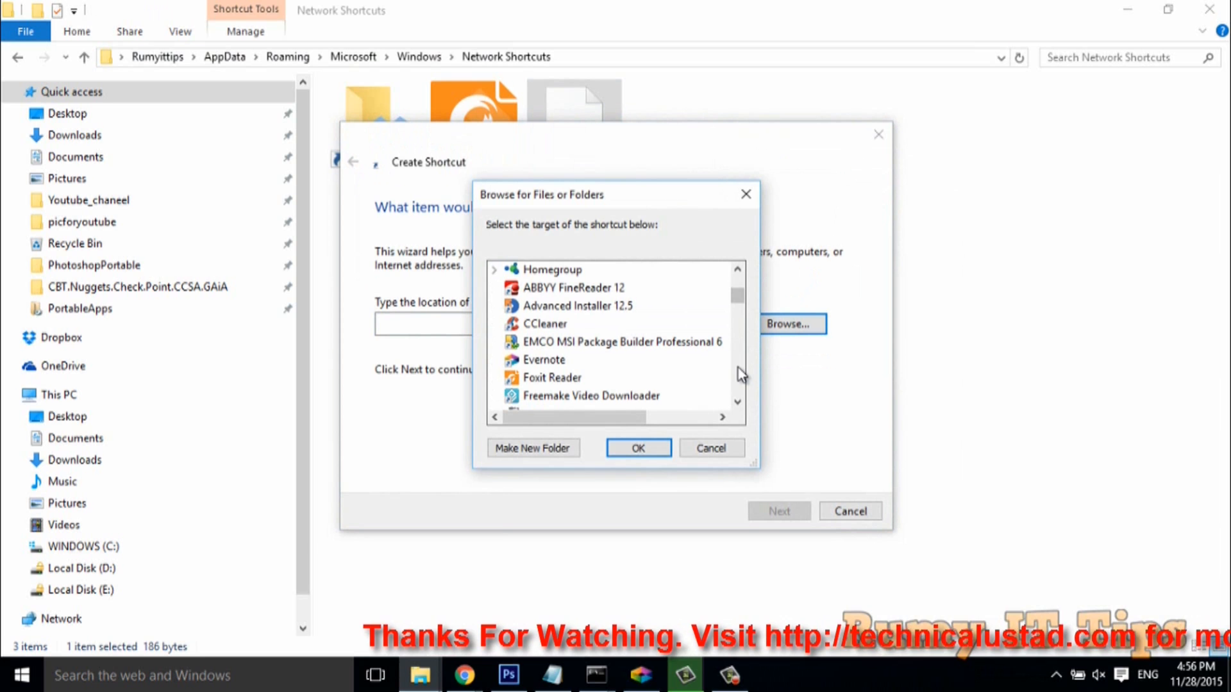
left_click(573, 287)
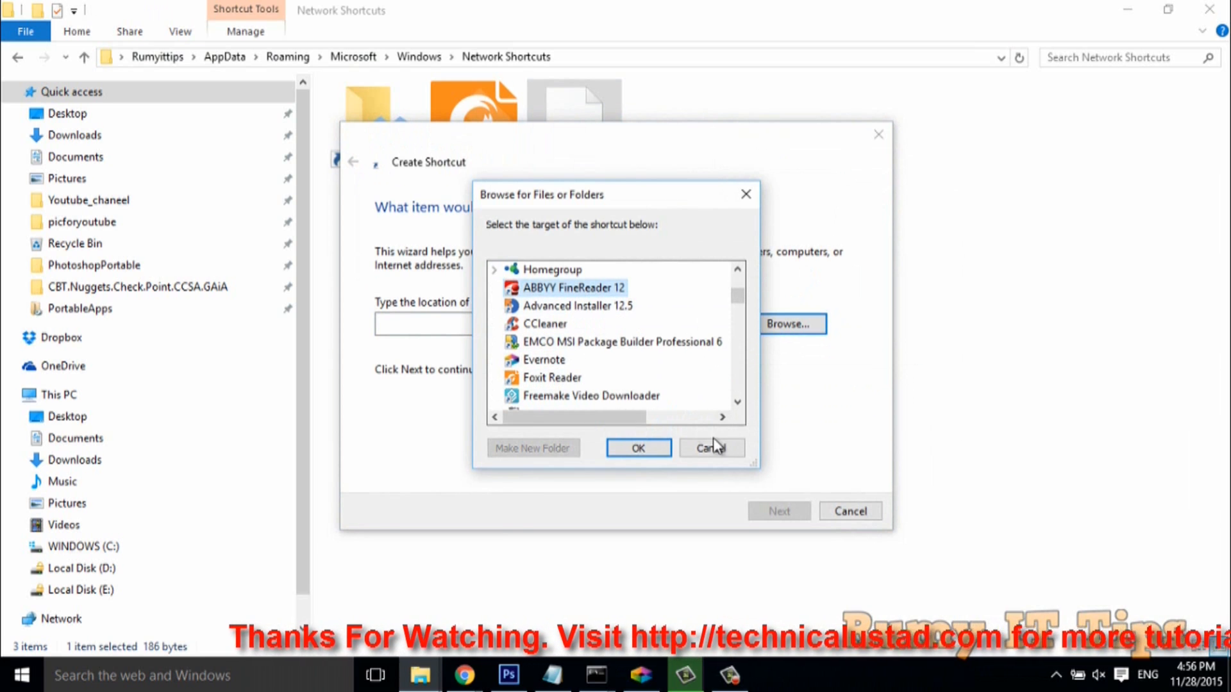
left_click(639, 449)
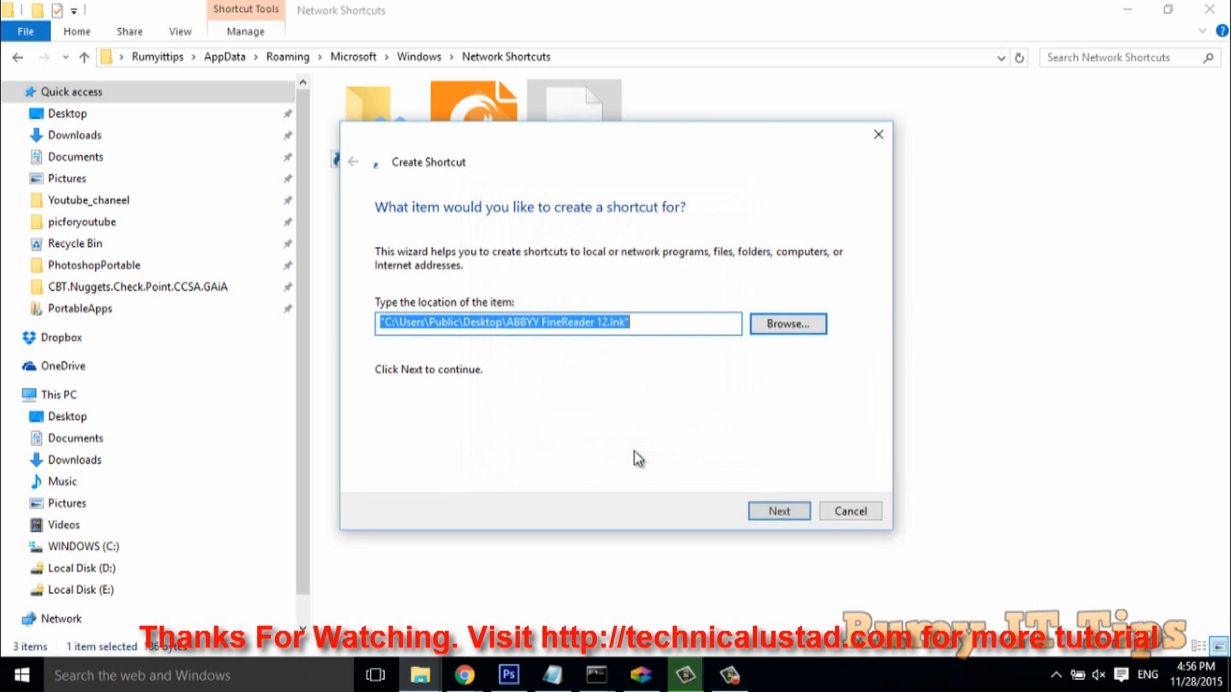
left_click(777, 512)
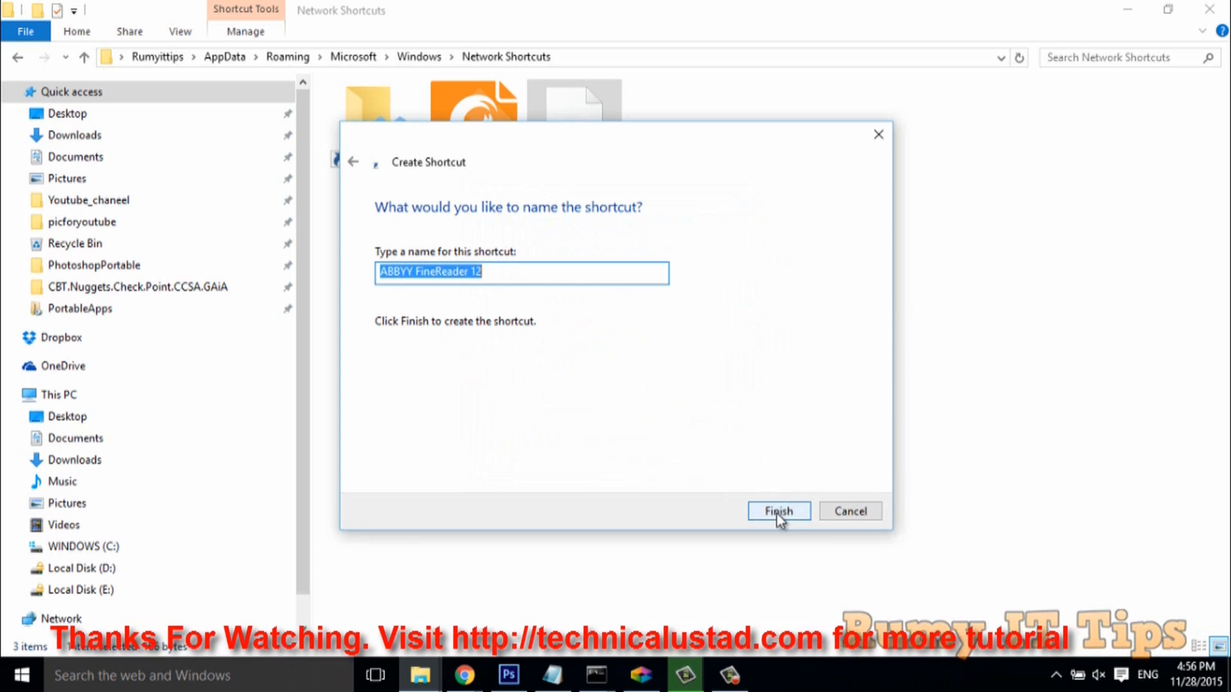
left_click(779, 512)
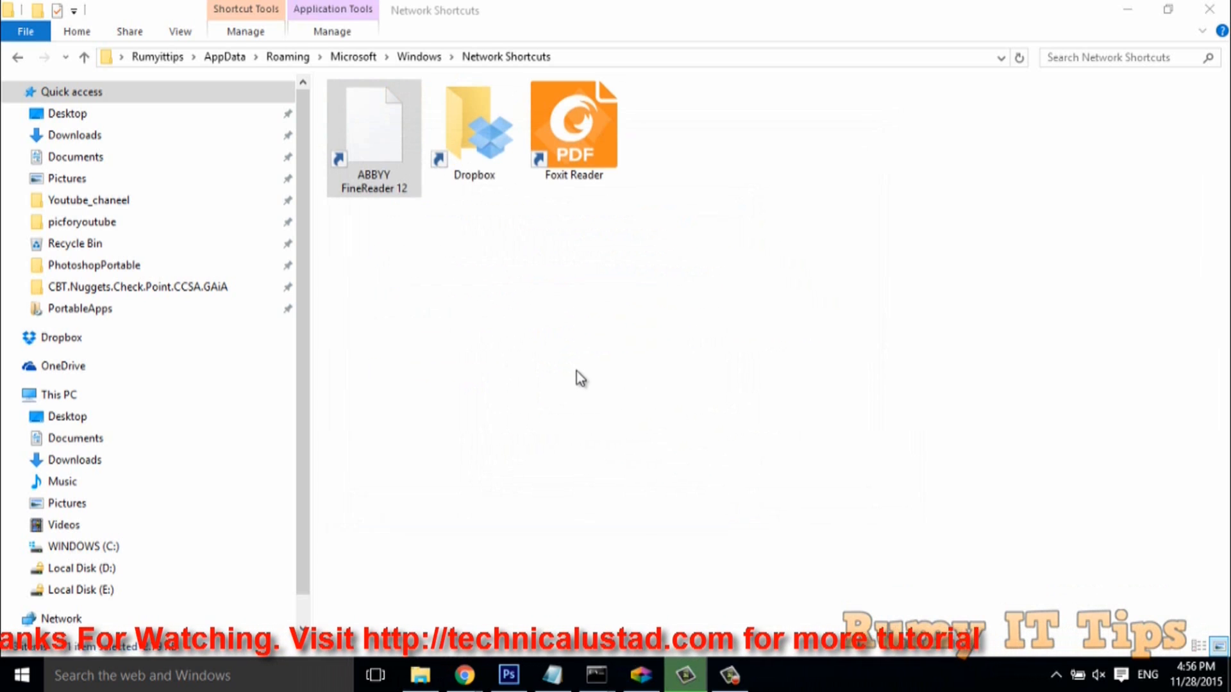
Step: Create a new shortcut targeting CCleaner via New > Shortcut and Browse
right_click(580, 377)
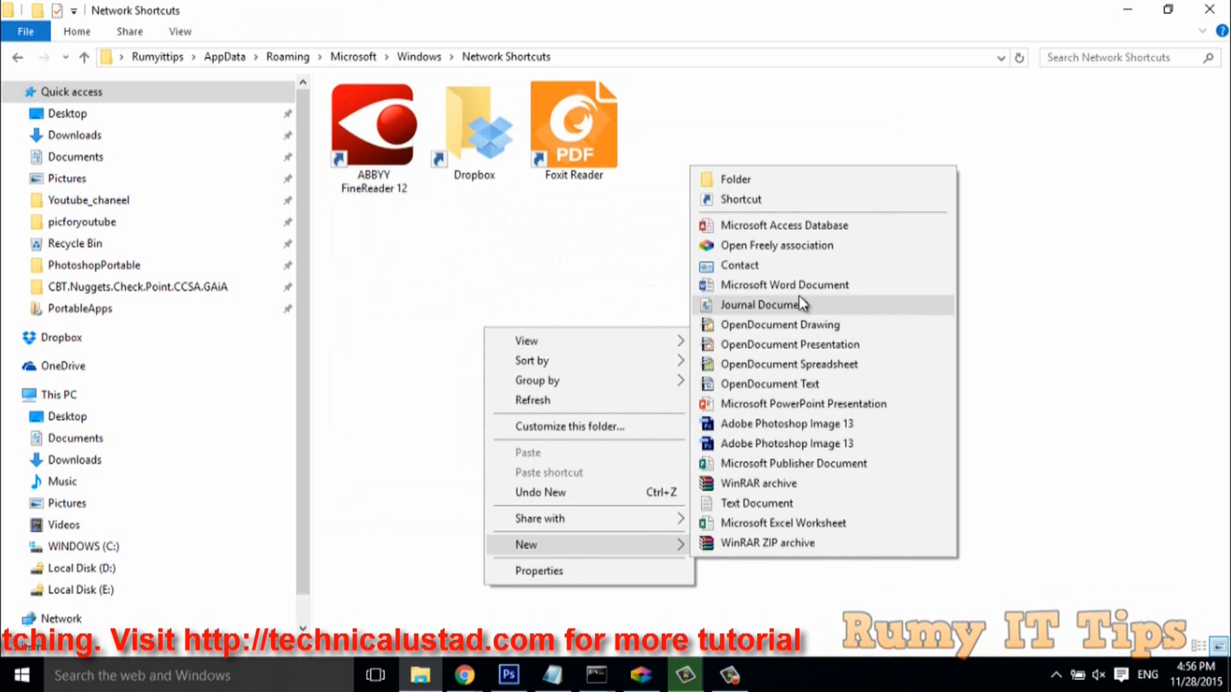
left_click(740, 198)
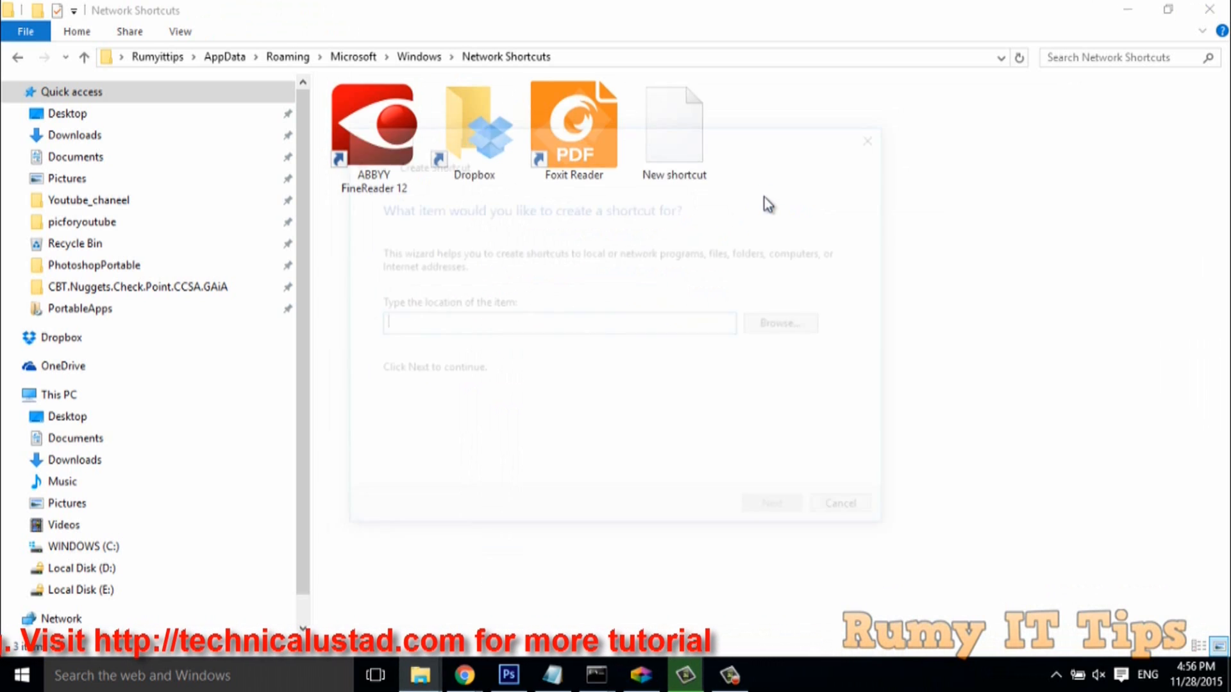
left_click(779, 323)
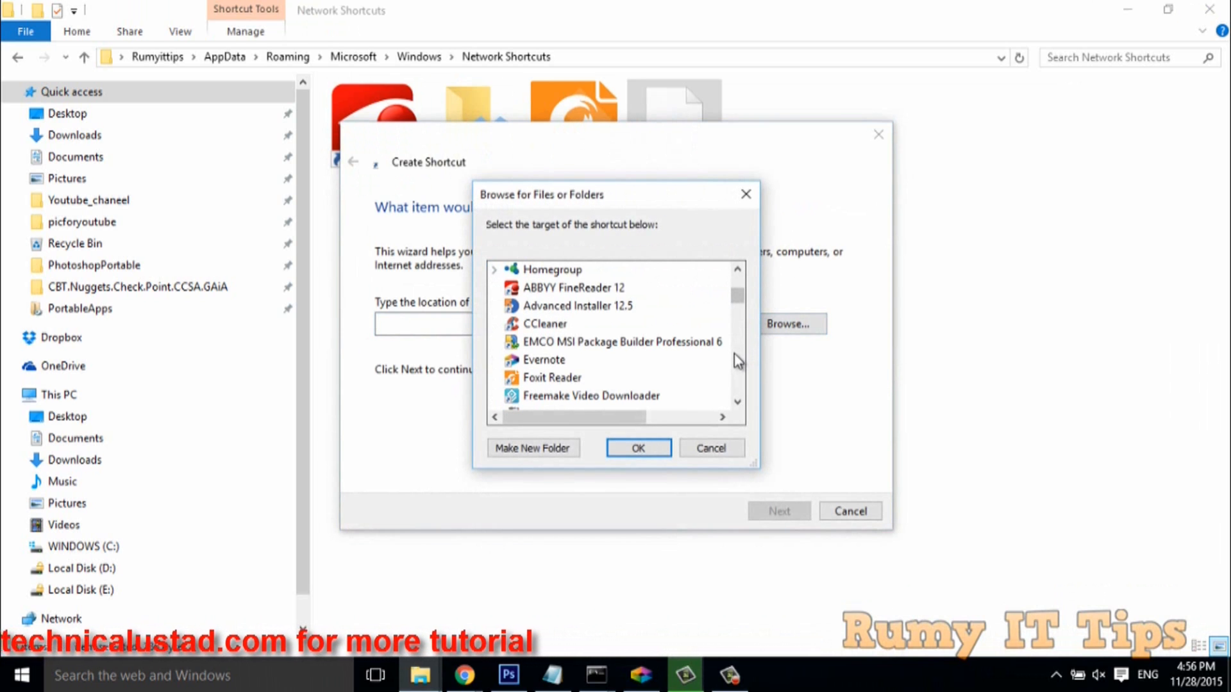
left_click(548, 323)
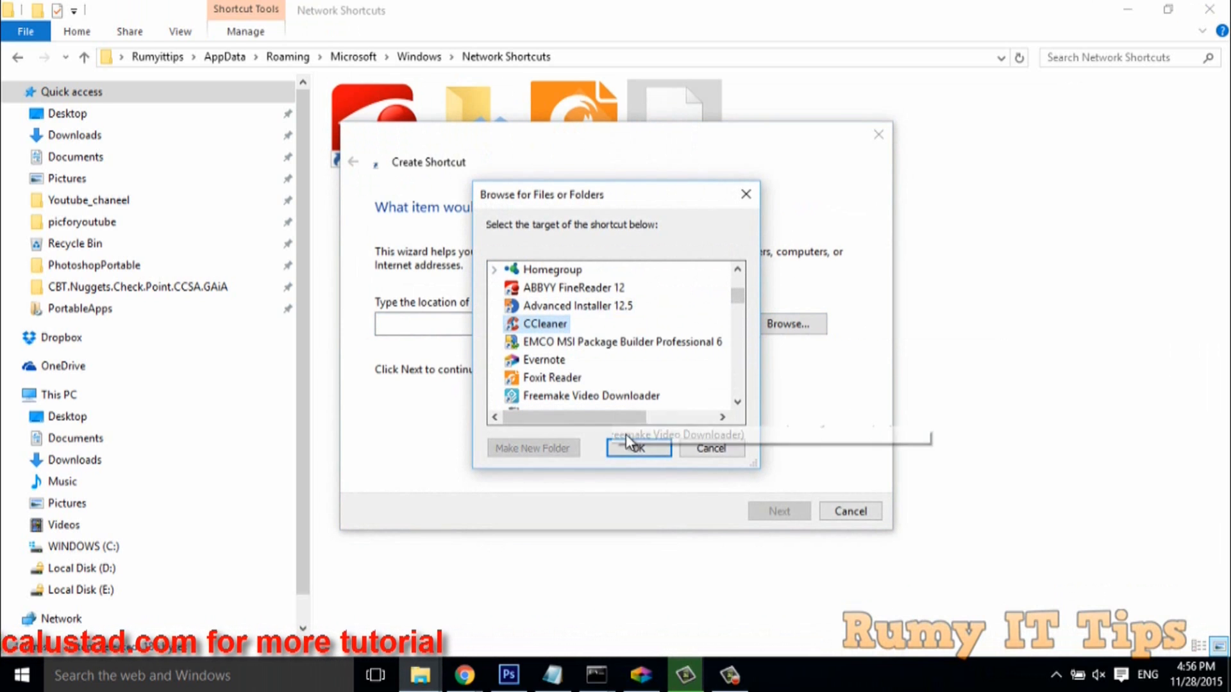
left_click(639, 448)
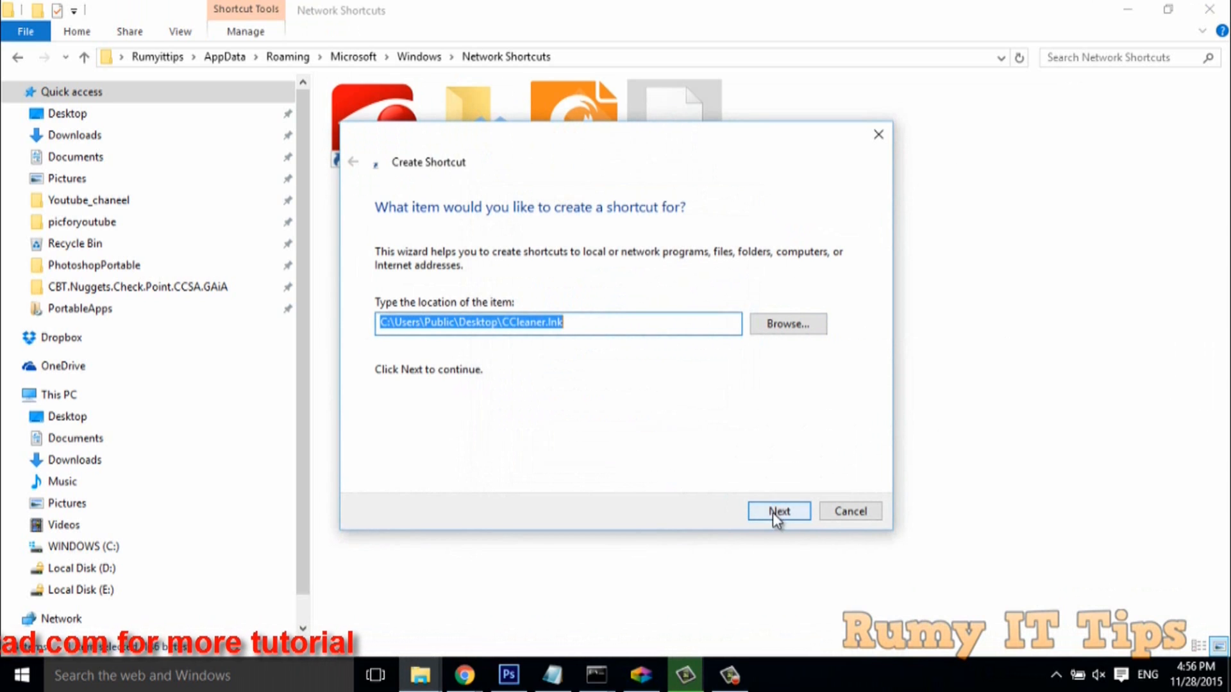
left_click(778, 512)
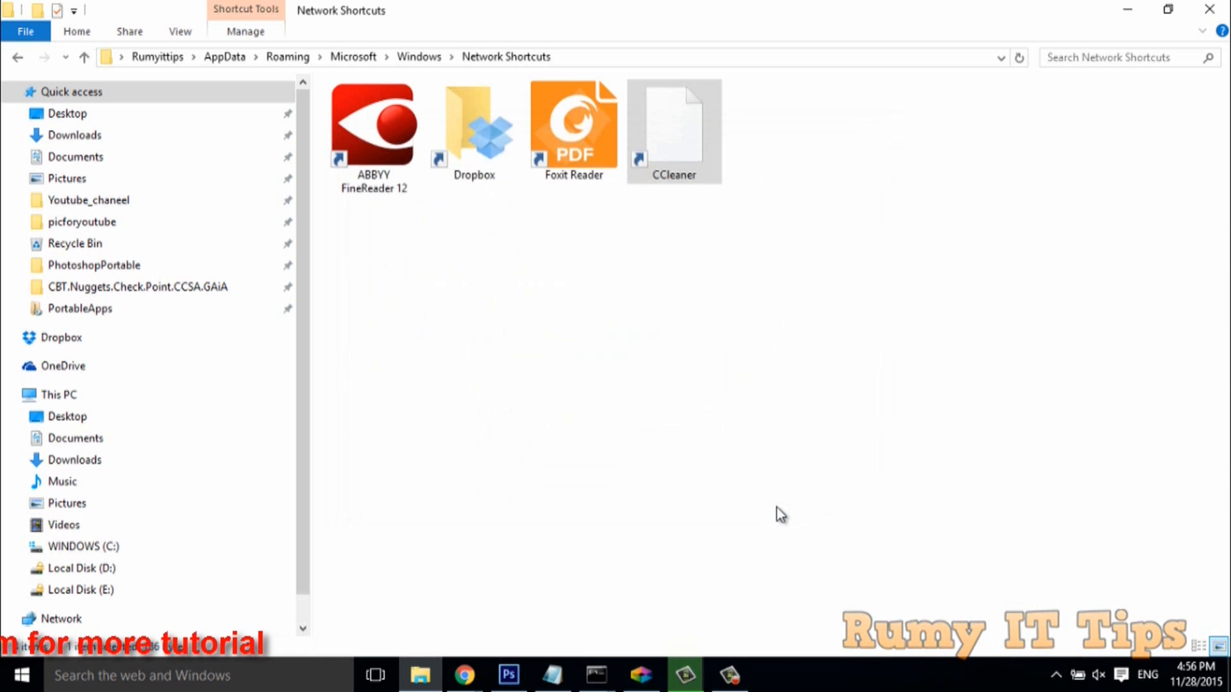